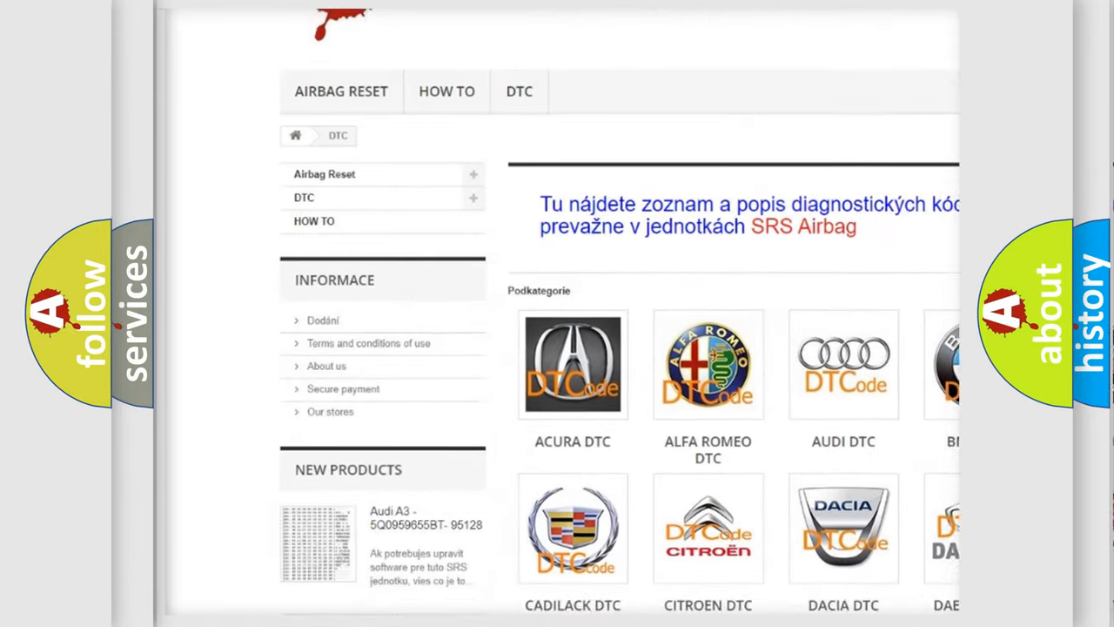
- Open the AUDI DTC tile to show the Audi diagnostic code subcategories
{"action": "scroll", "scroll_direction": "down", "scroll_amount": 3}
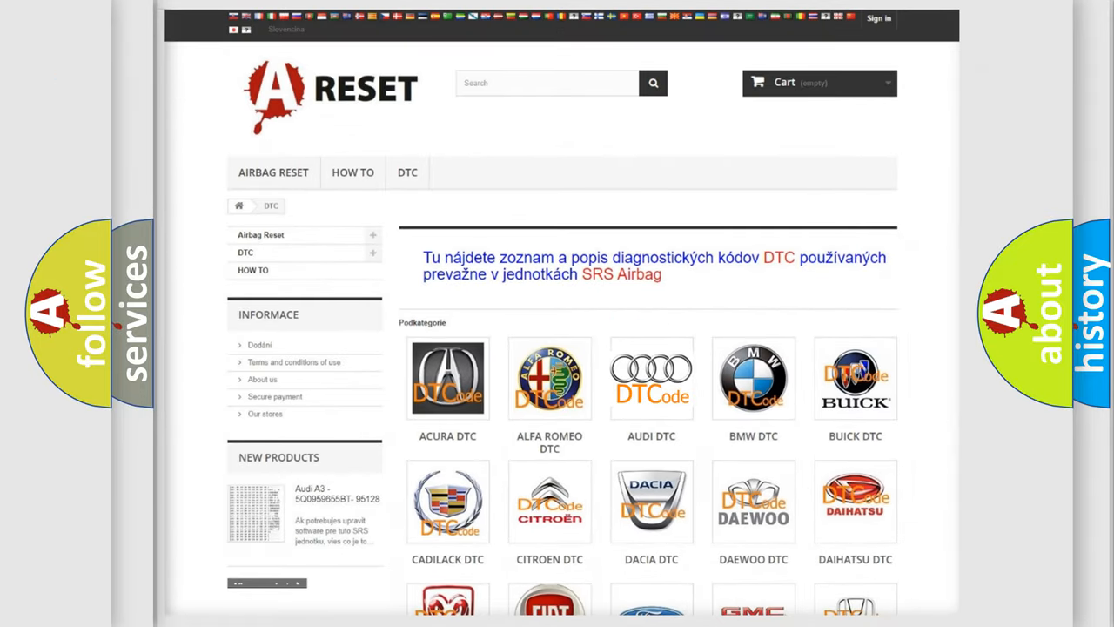
{"action": "left_click", "coordinate": [652, 378]}
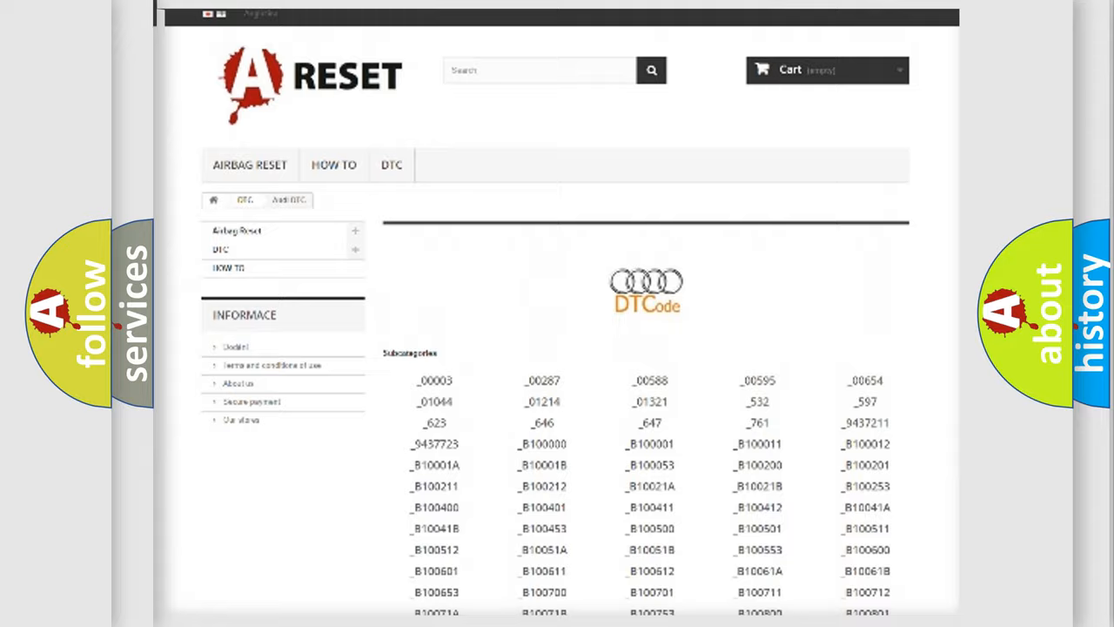